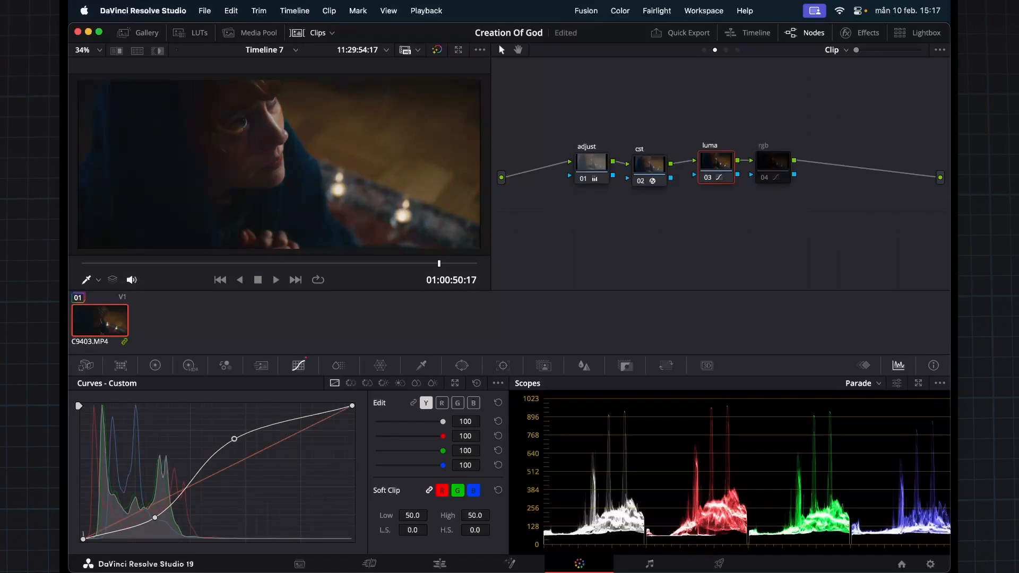
# - Show the Primaries - Color Wheels palette for the selected luma node
pyautogui.click(155, 366)
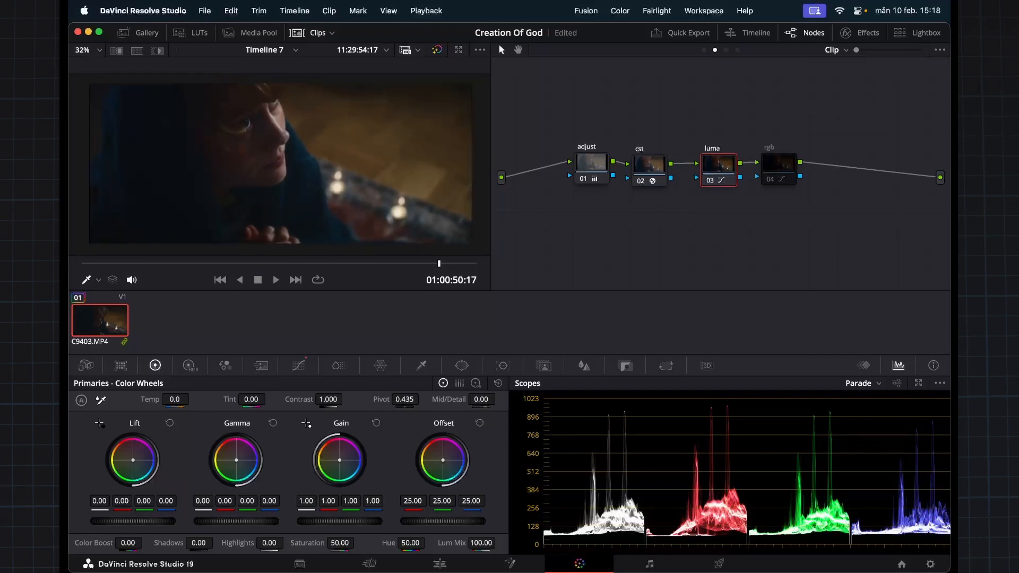
pyautogui.click(587, 162)
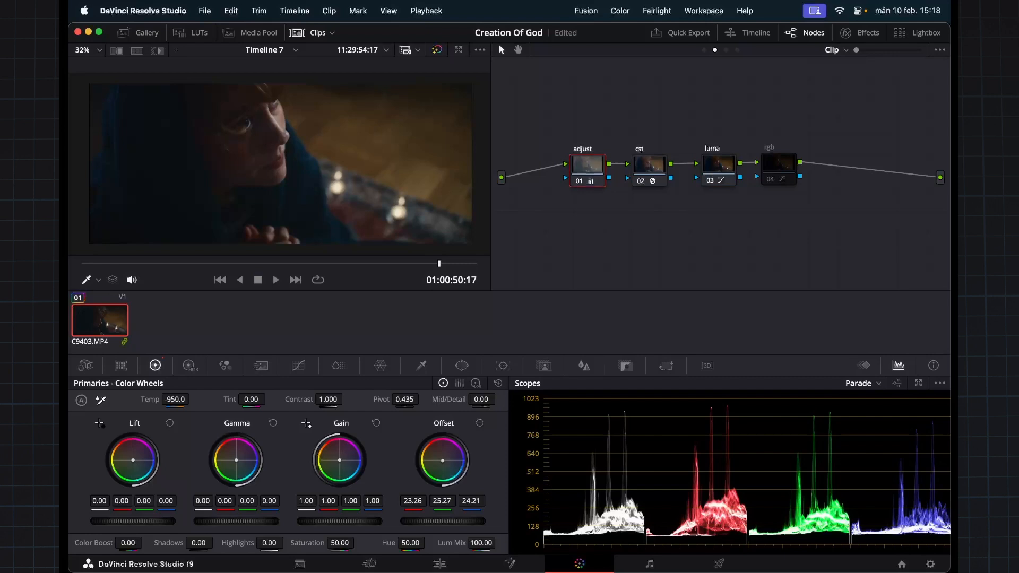
pyautogui.click(647, 164)
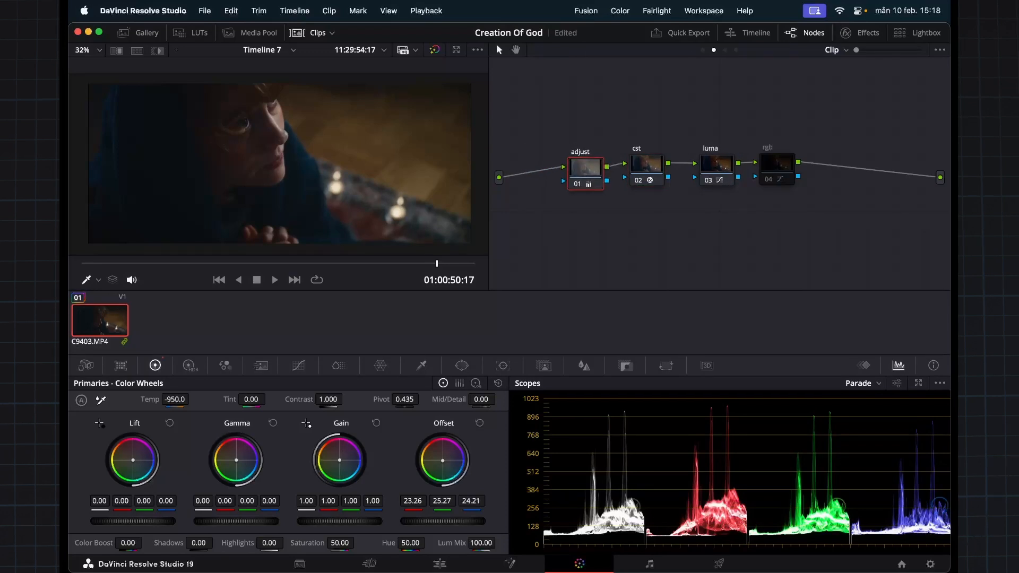
pyautogui.click(647, 164)
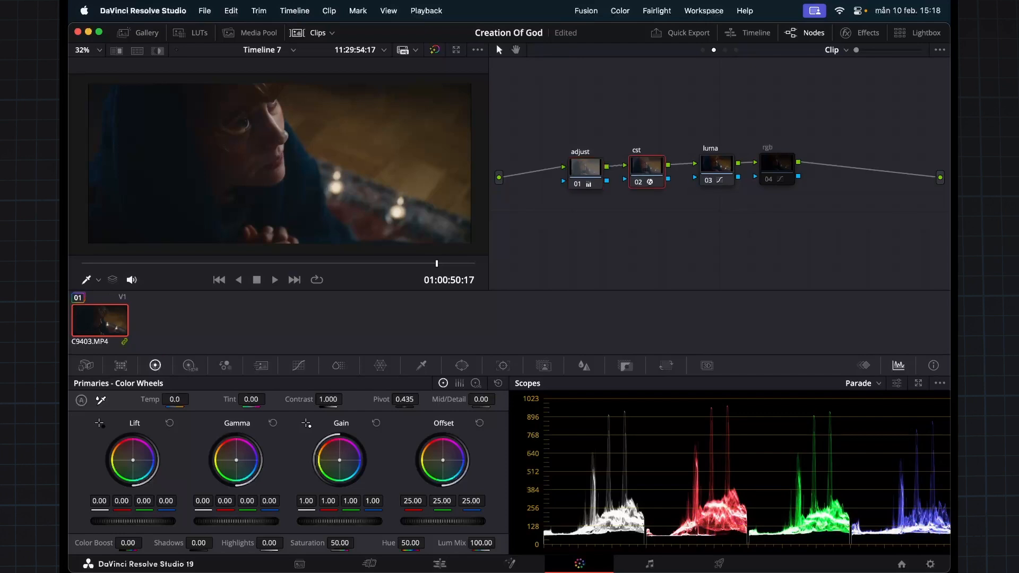
pyautogui.click(714, 165)
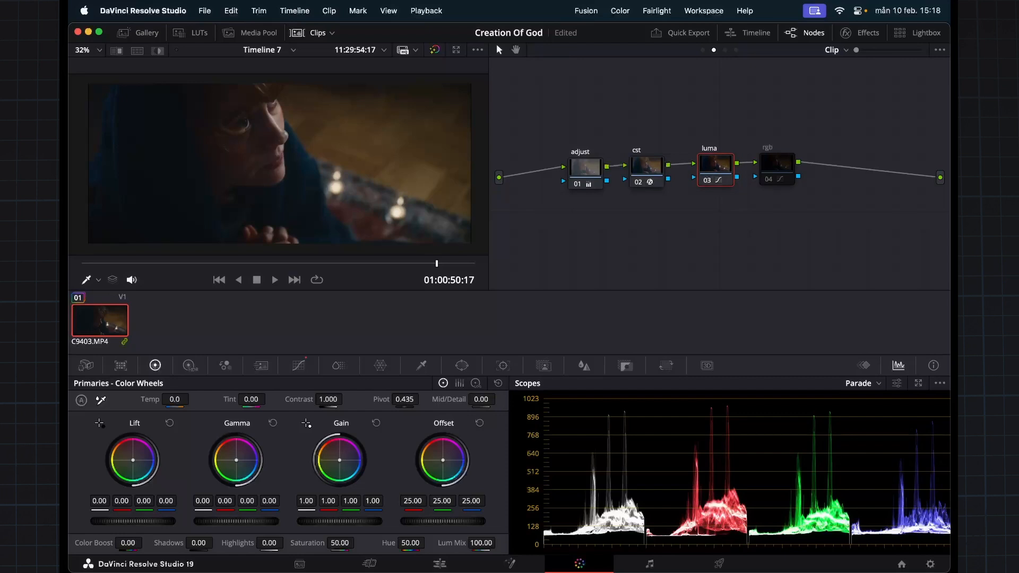
pyautogui.click(298, 366)
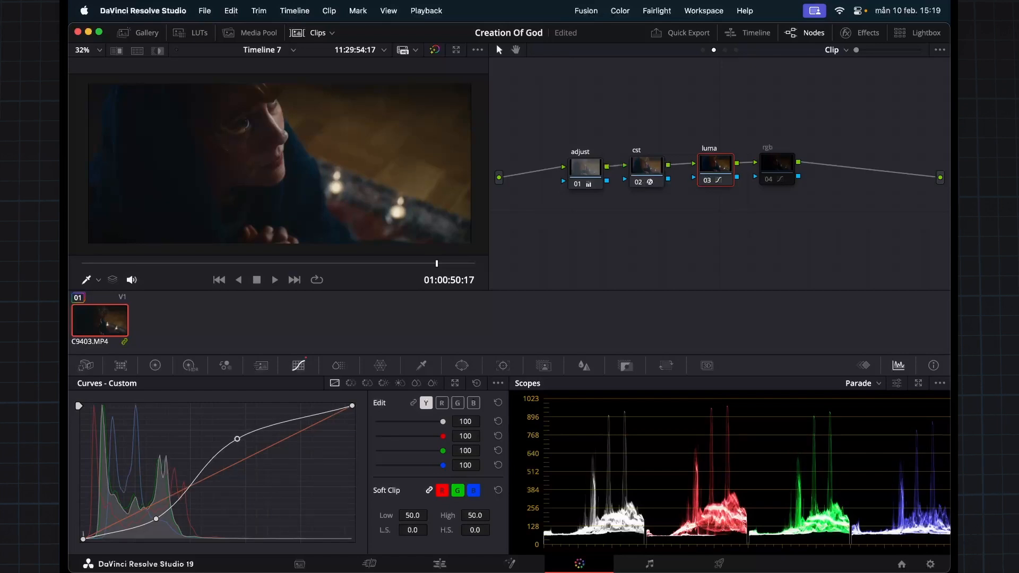
pyautogui.click(775, 167)
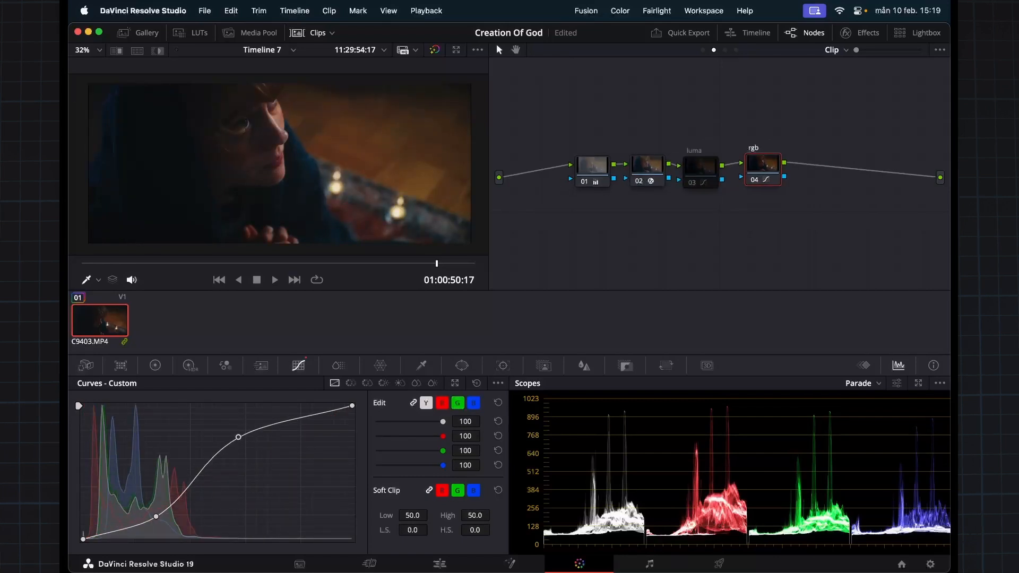
pyautogui.click(155, 365)
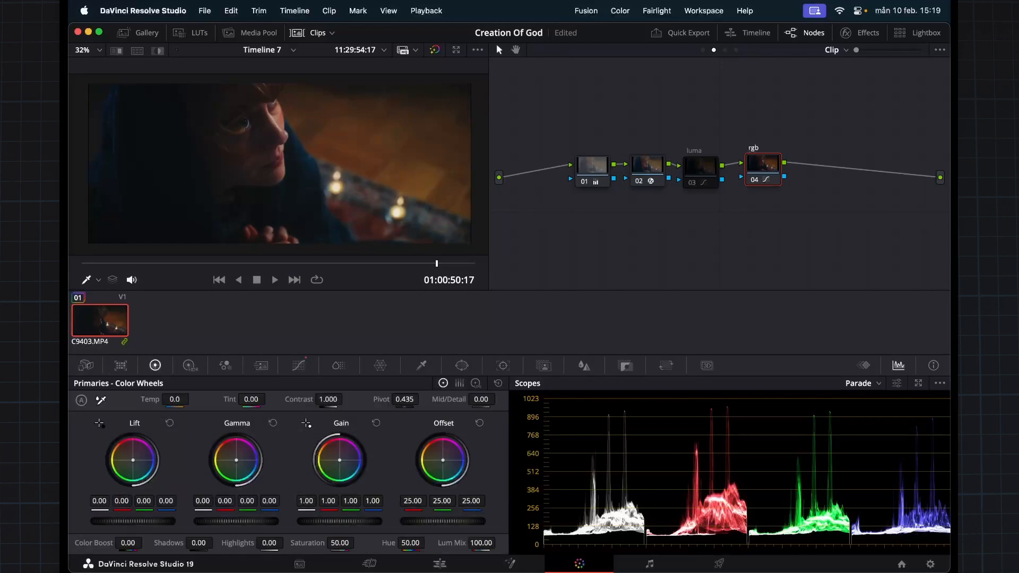
pyautogui.click(299, 365)
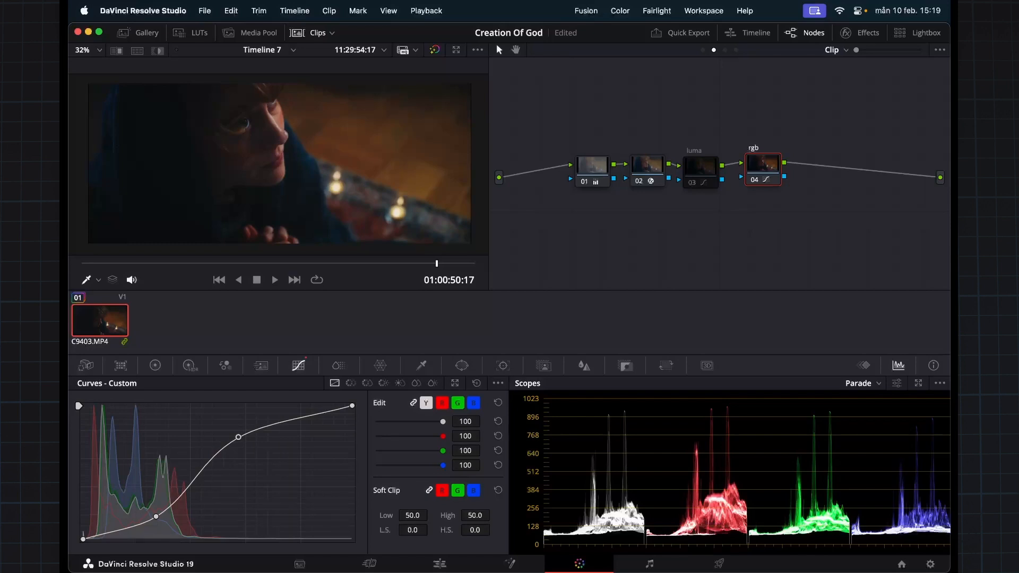
pyautogui.click(700, 164)
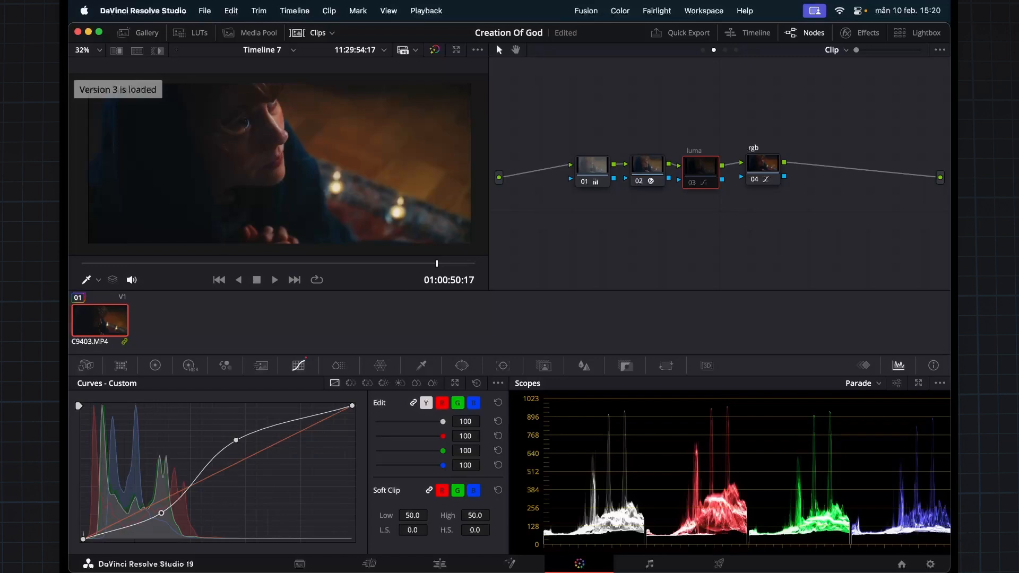
pyautogui.moveTo(763, 162)
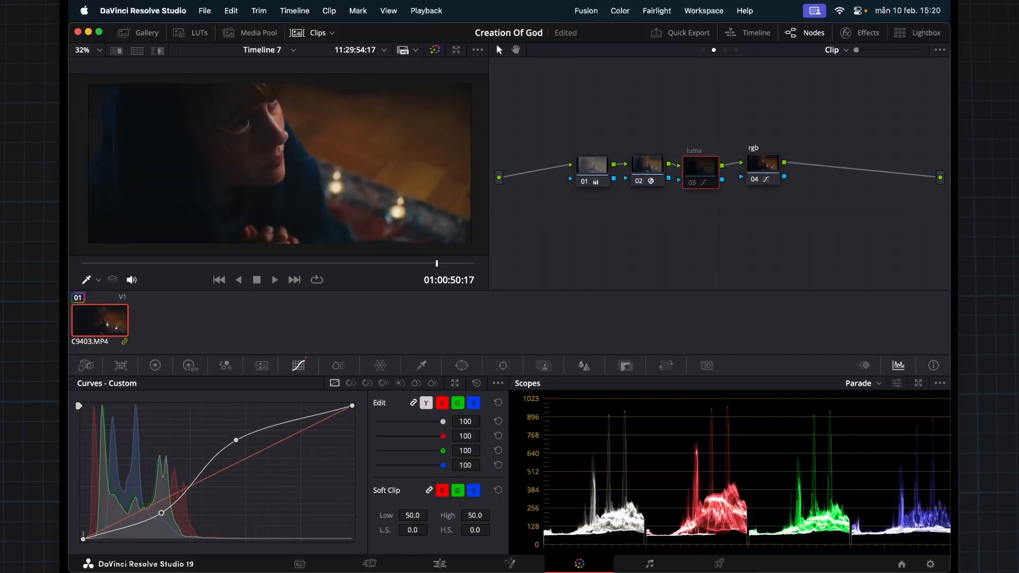
pyautogui.click(456, 50)
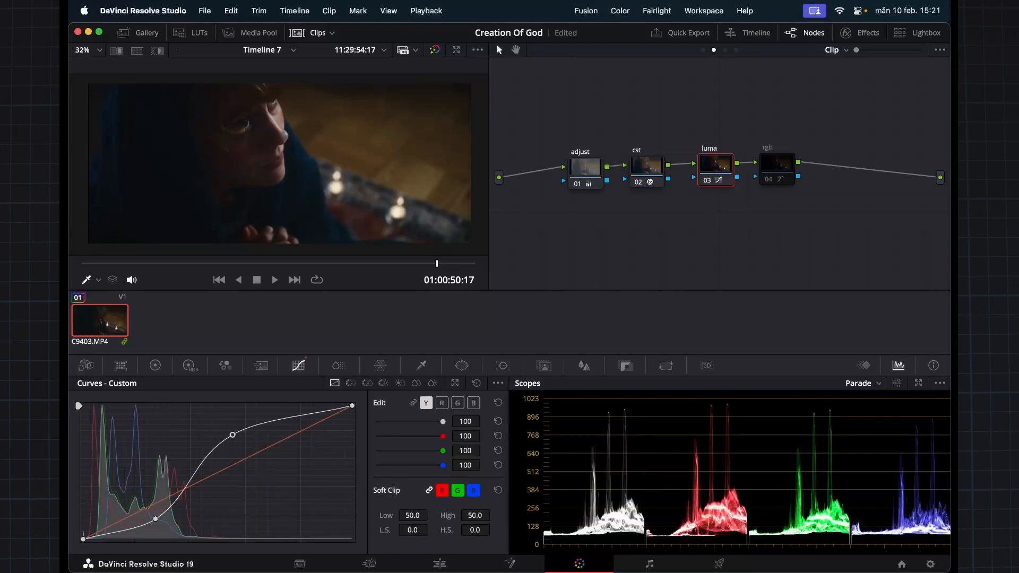
# - Add an empty serial node 05 after the rgb node and reset its grade
pyautogui.click(774, 167)
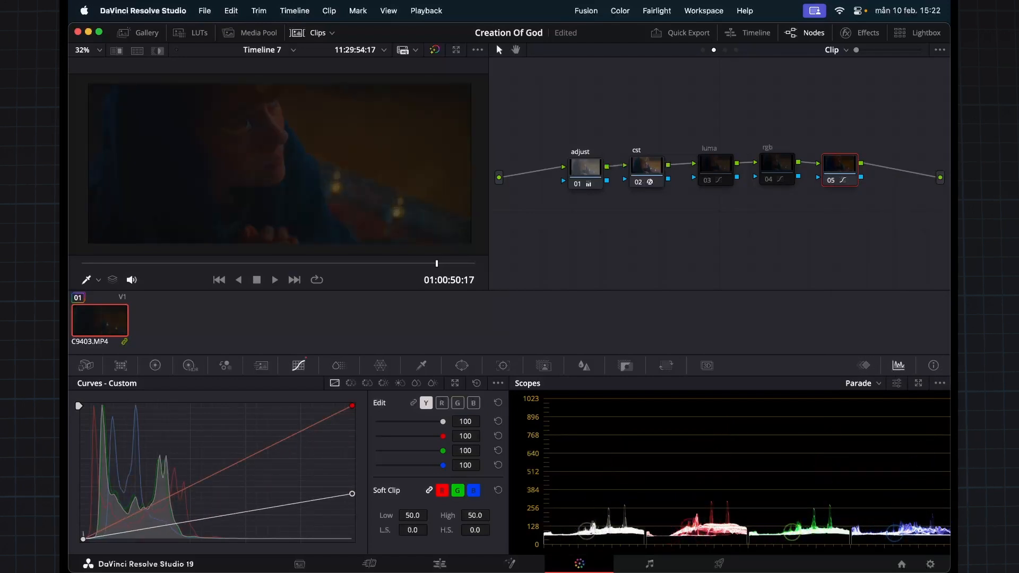
pyautogui.click(714, 166)
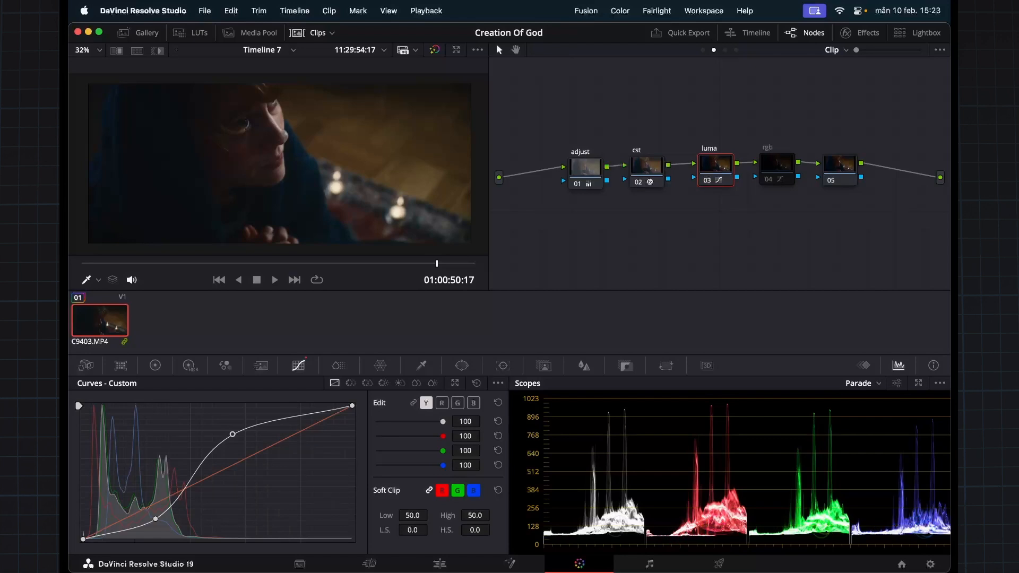
# - Insert an empty serial node after cst, renumbering luma and rgb to 04 and 05, with ColorSlice shown
pyautogui.click(775, 166)
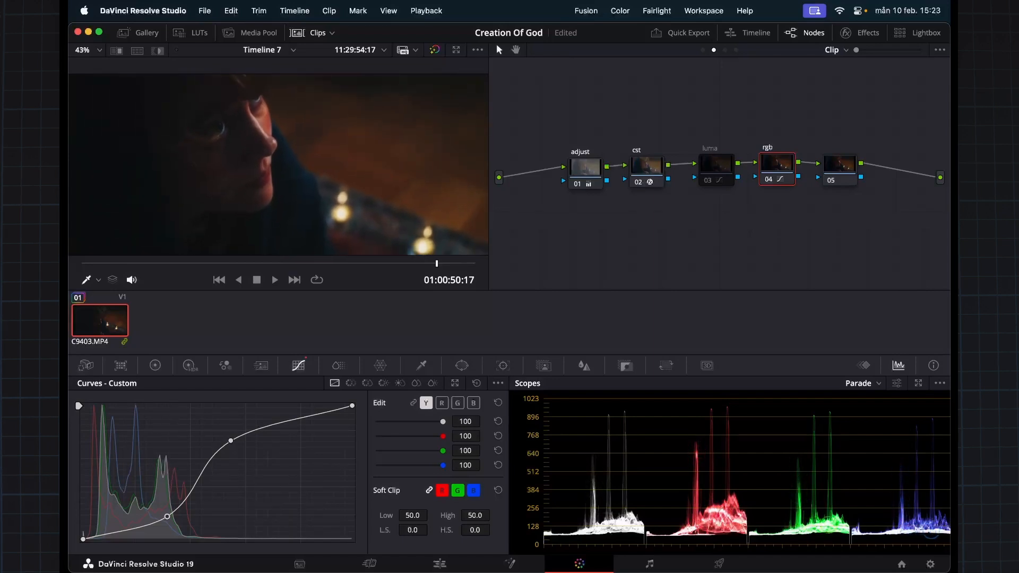
pyautogui.click(77, 50)
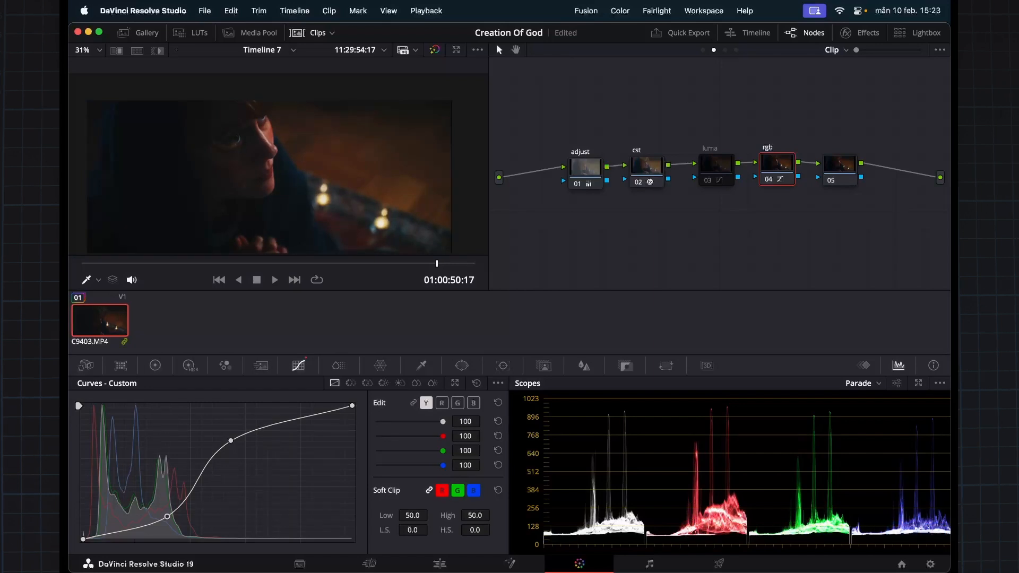
pyautogui.click(338, 365)
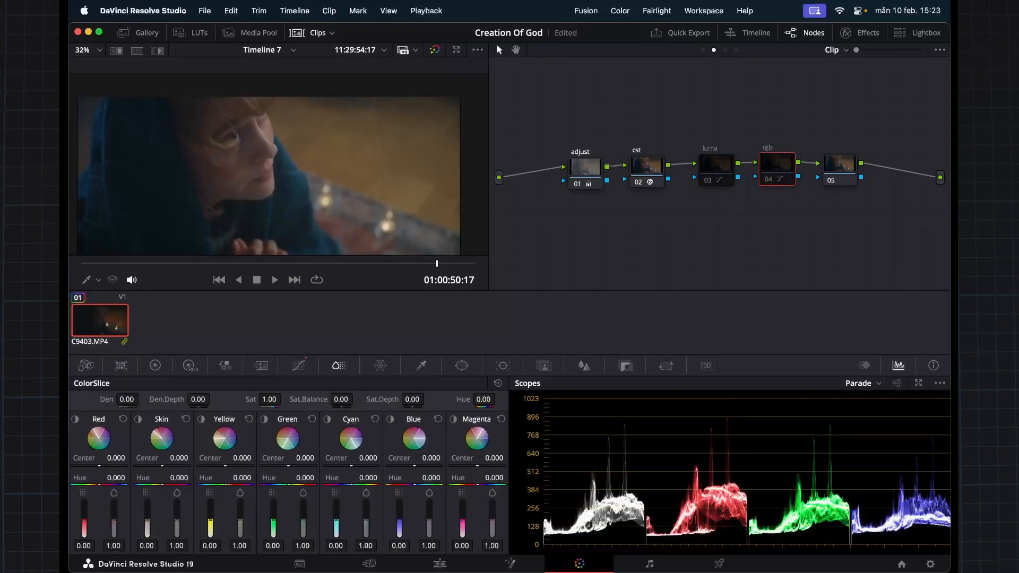
pyautogui.click(714, 164)
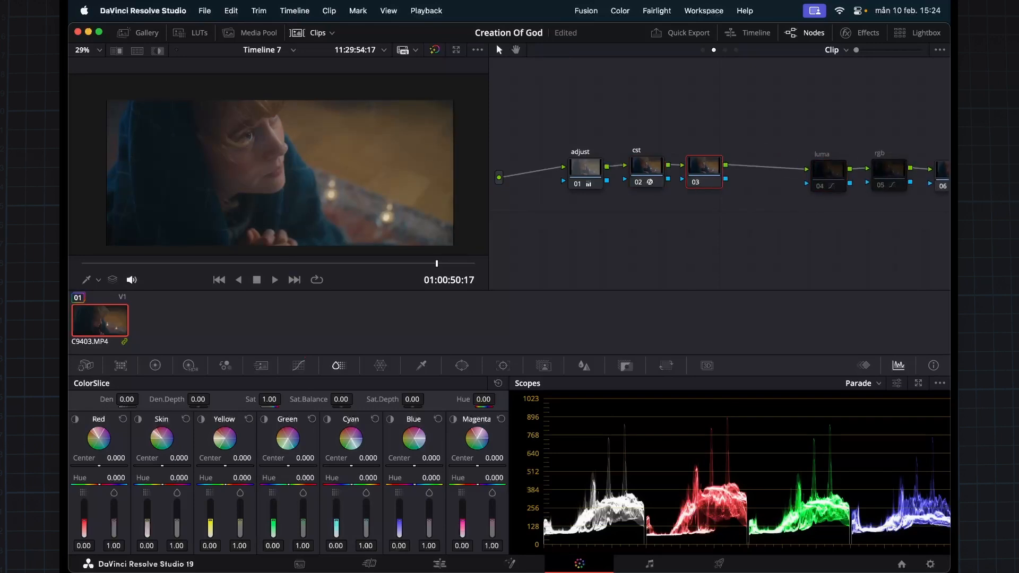
# - Set node 03 to Luminosity composite mode with contrast about 1.47, pivot near 0.43
pyautogui.click(155, 365)
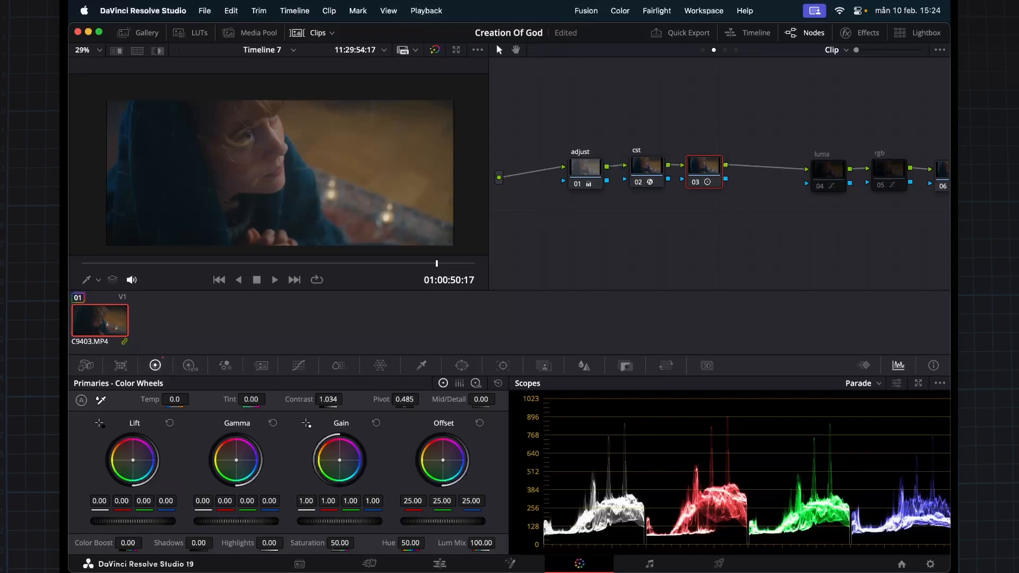
pyautogui.rightClick(702, 168)
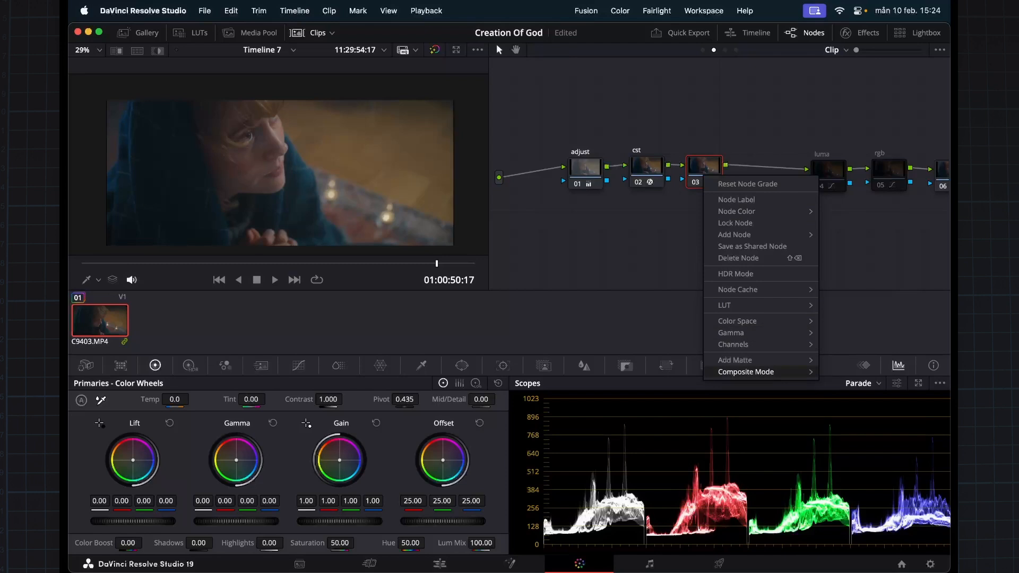
pyautogui.click(746, 371)
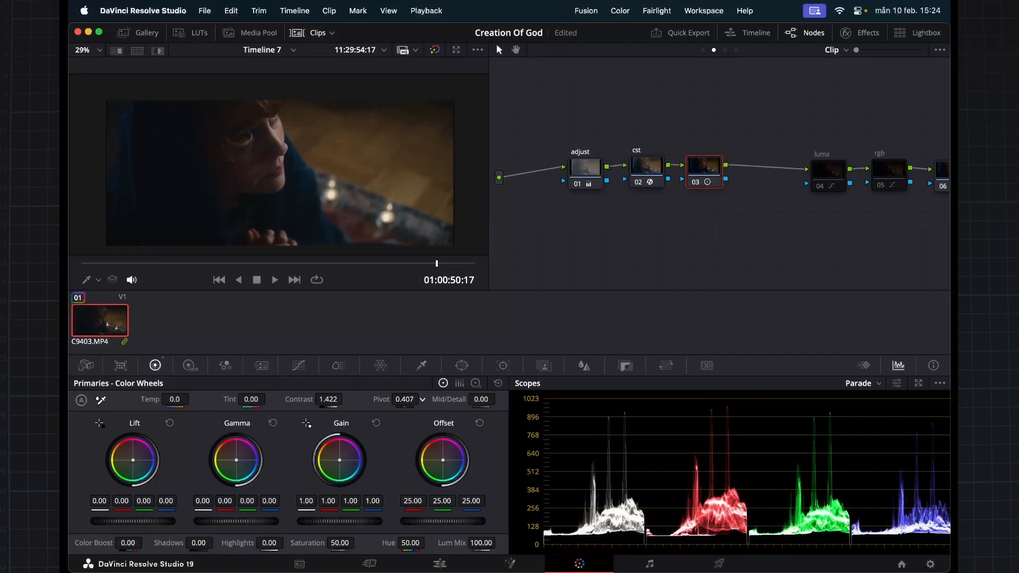
# - Compare the luma node's custom curve against contrast node 03, ending on empty node 06
pyautogui.click(827, 170)
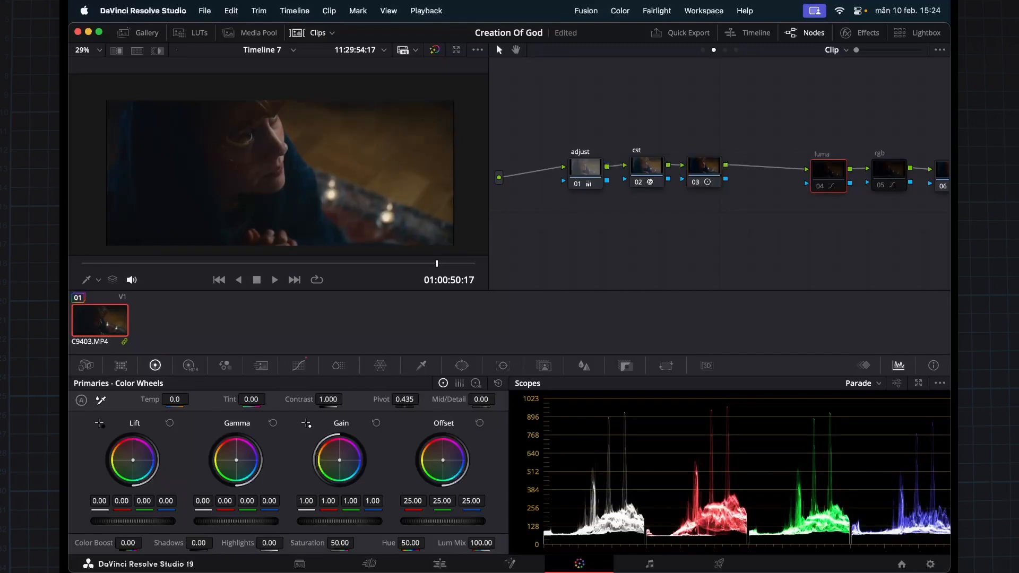
pyautogui.click(298, 365)
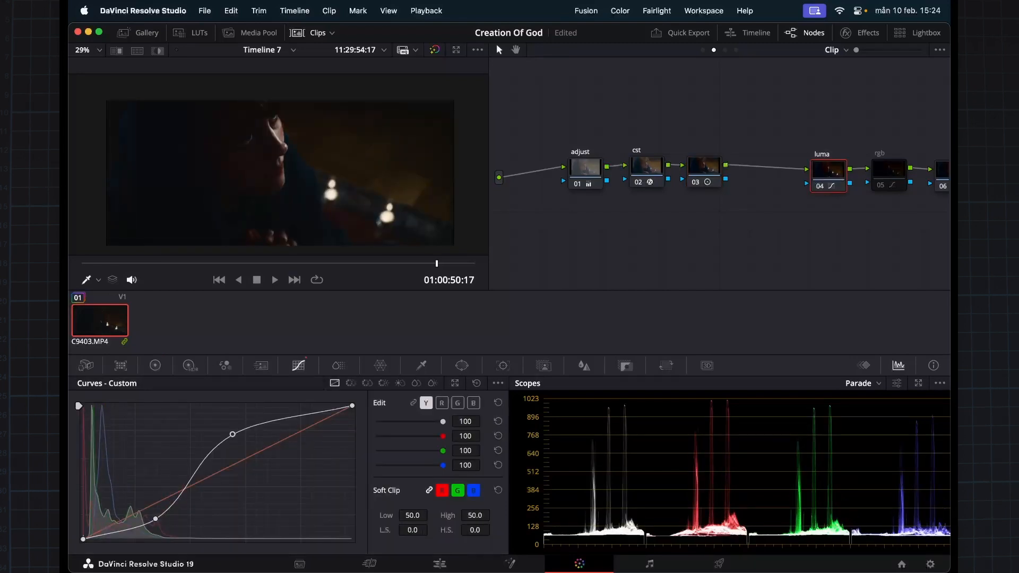
pyautogui.click(701, 167)
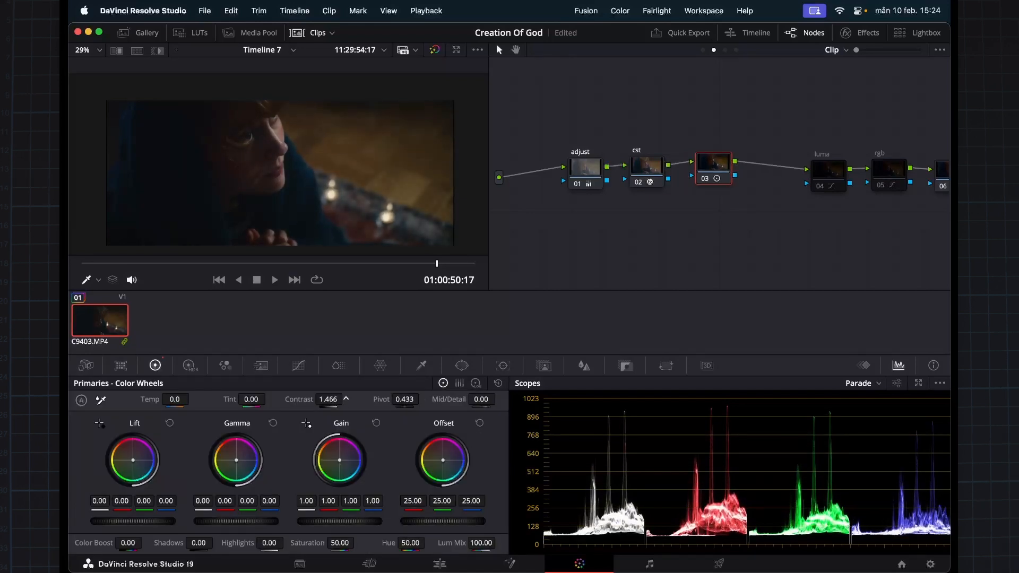
pyautogui.click(298, 365)
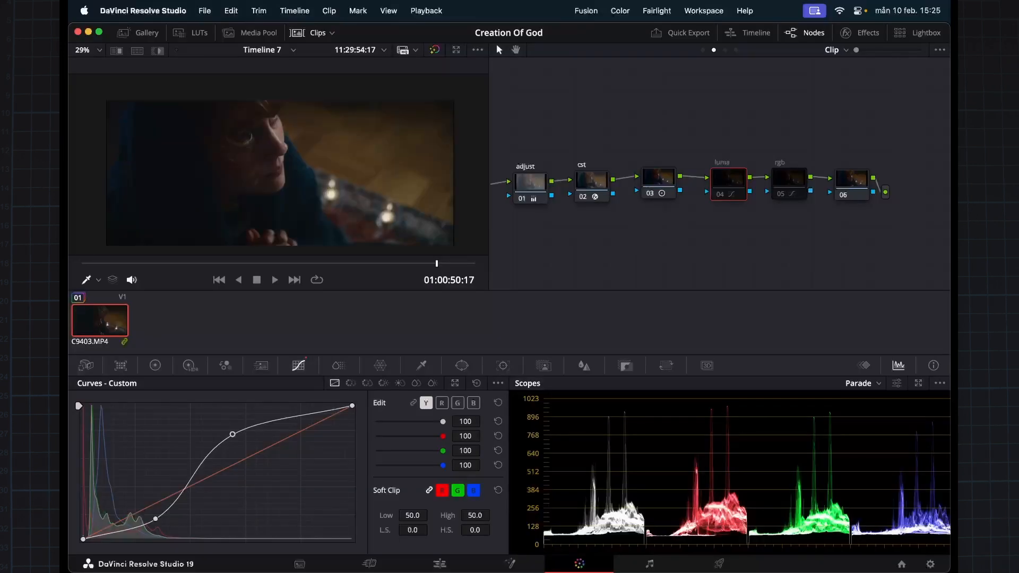
pyautogui.click(841, 185)
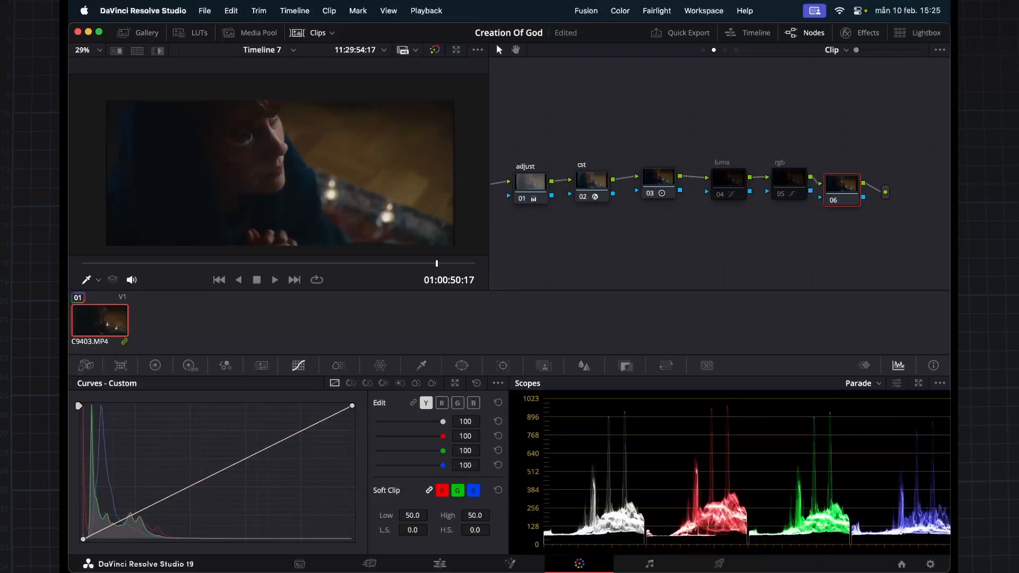